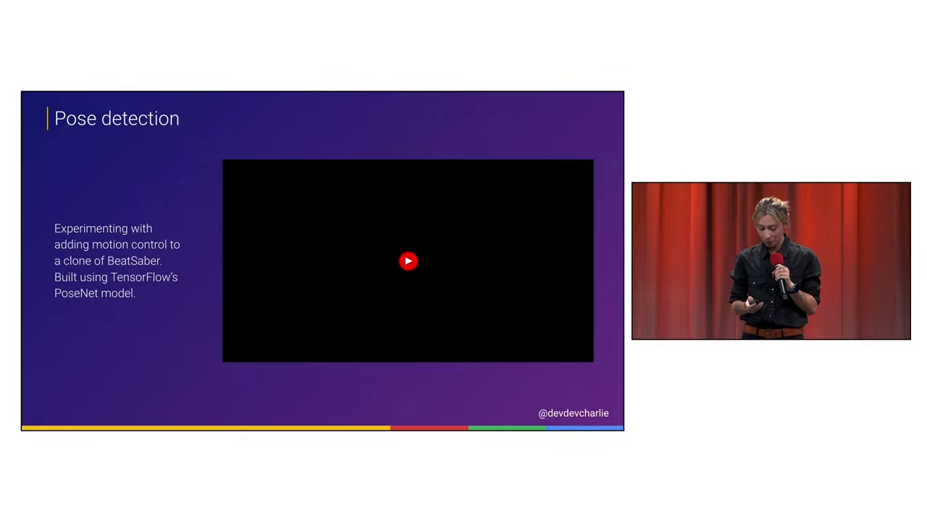
{"action": "left_click", "coordinate": [408, 261]}
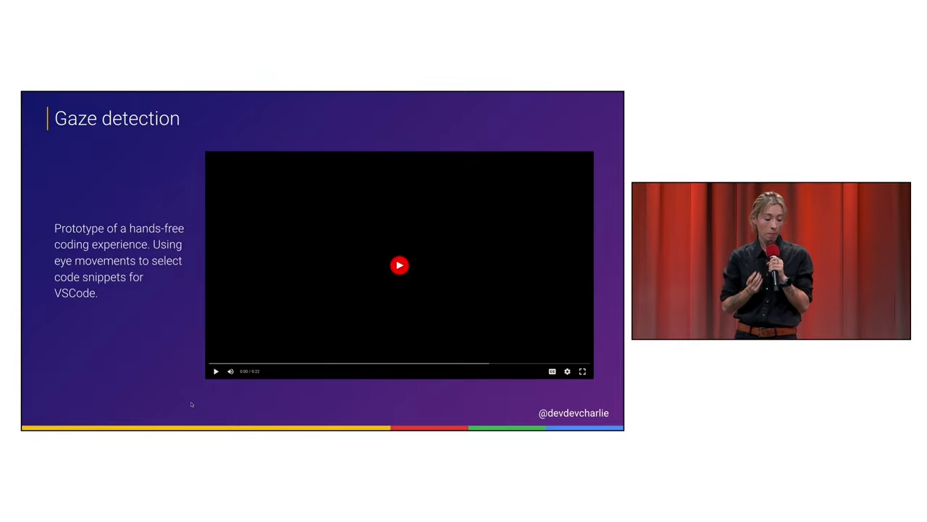
{"action": "left_click", "coordinate": [399, 264]}
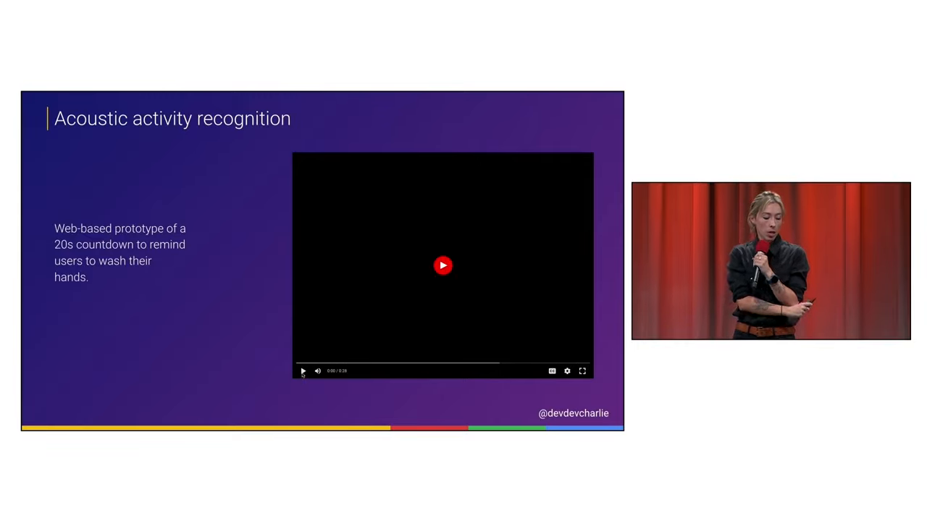
{"action": "left_click", "coordinate": [442, 264]}
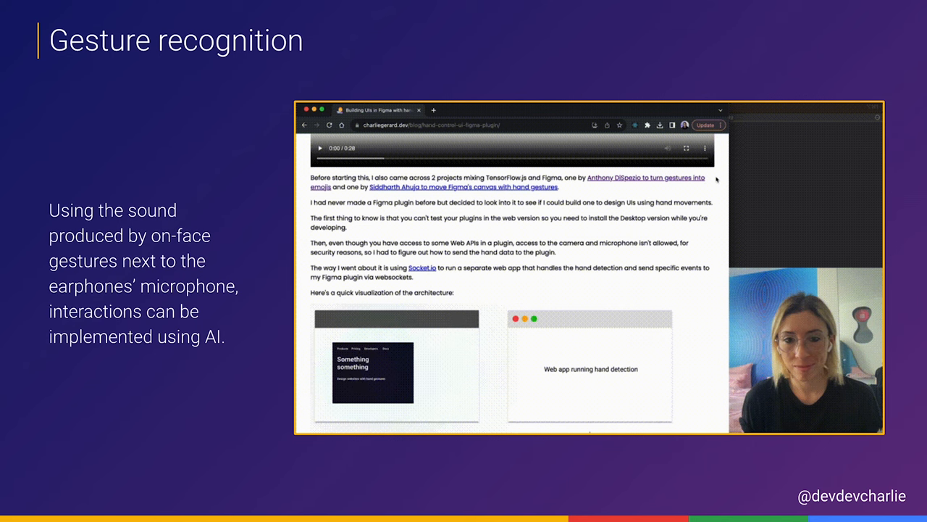
{"action": "scroll", "scroll_direction": "down", "scroll_amount": 3}
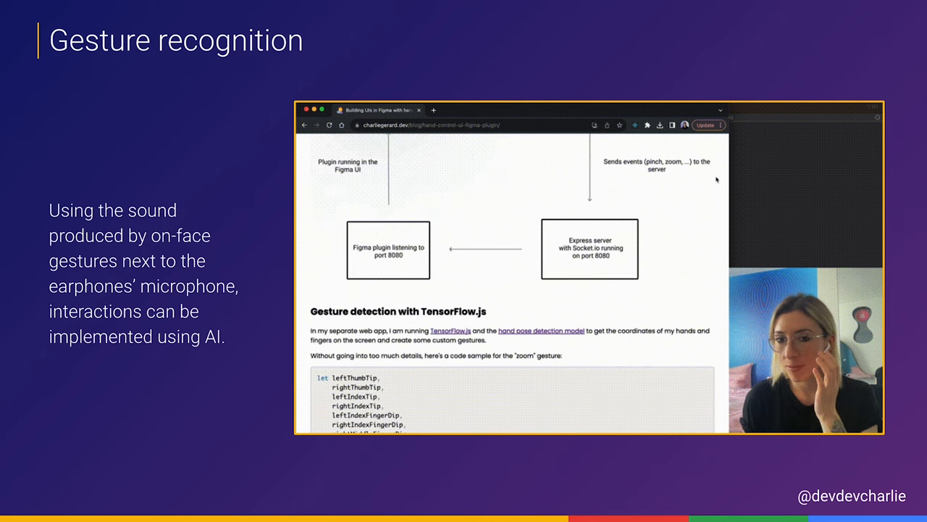
{"action": "scroll", "scroll_direction": "down", "scroll_amount": 3}
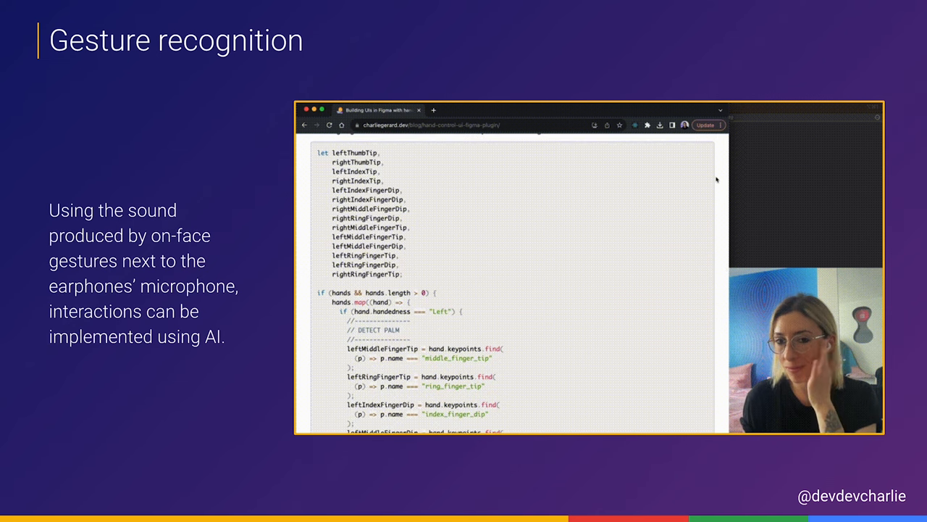
{"action": "scroll", "scroll_direction": "down", "scroll_amount": 3}
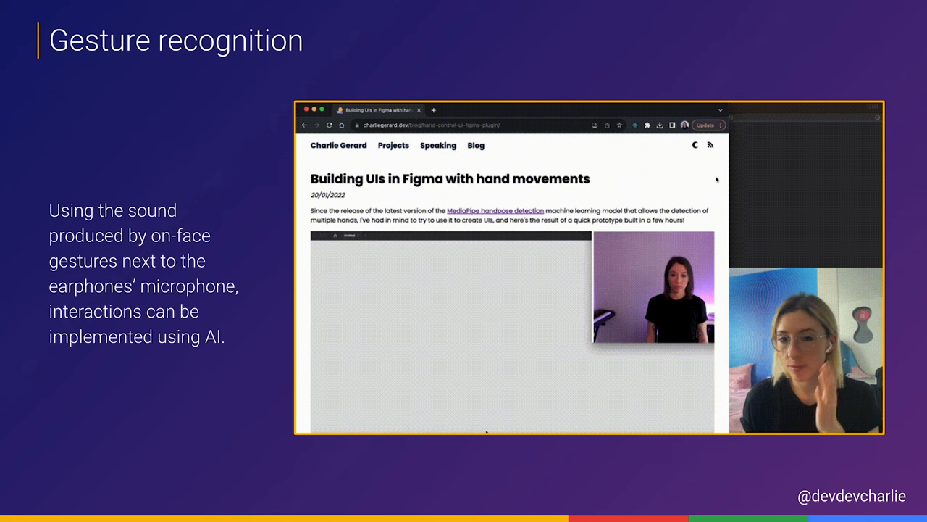
{"action": "scroll", "scroll_direction": "down", "scroll_amount": 3}
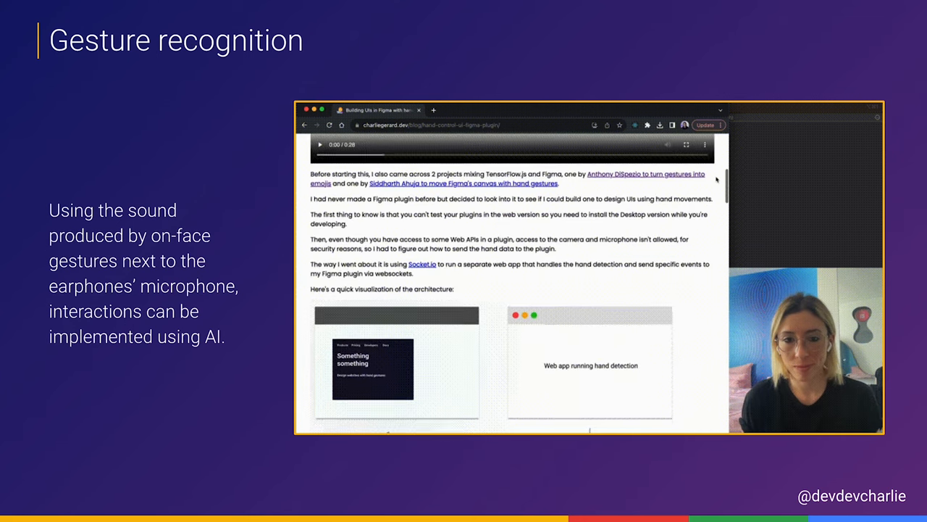
{"action": "scroll", "scroll_direction": "down", "scroll_amount": 3}
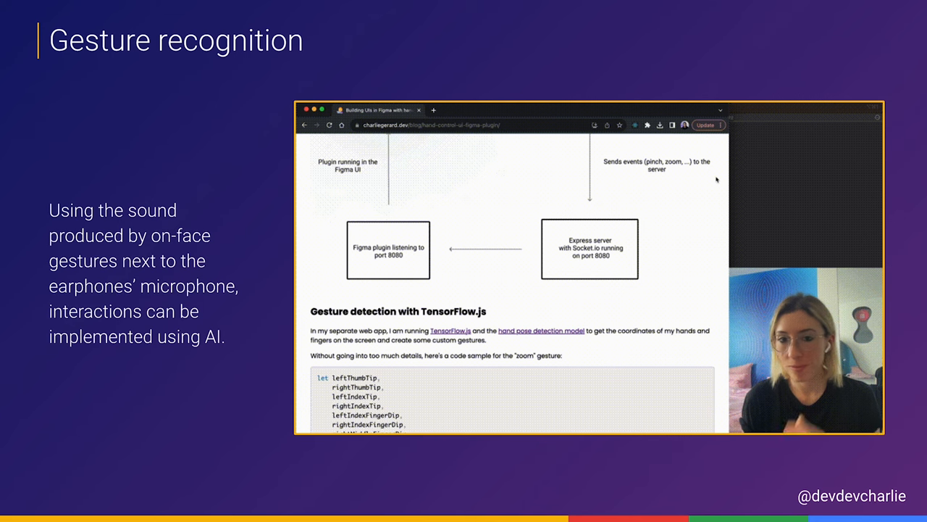
{"action": "scroll", "scroll_direction": "down", "scroll_amount": 3}
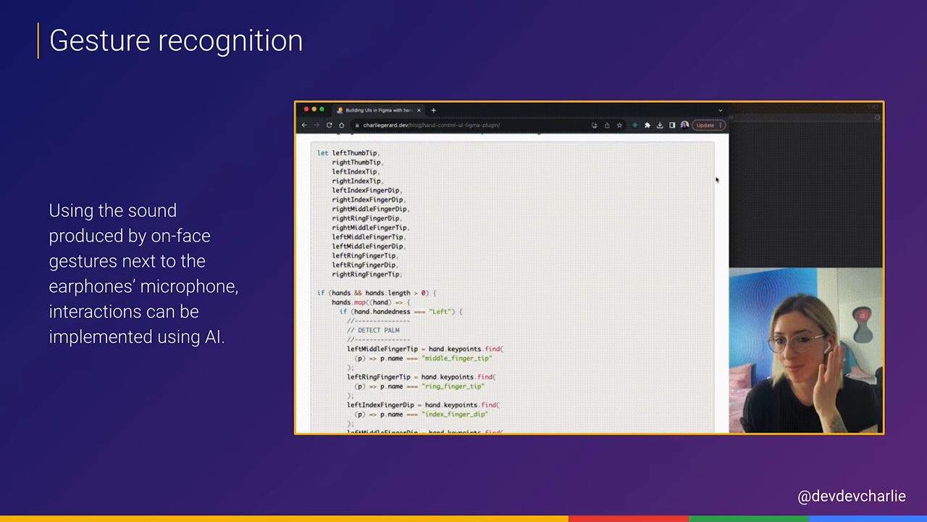
{"action": "scroll", "scroll_direction": "down", "scroll_amount": 3}
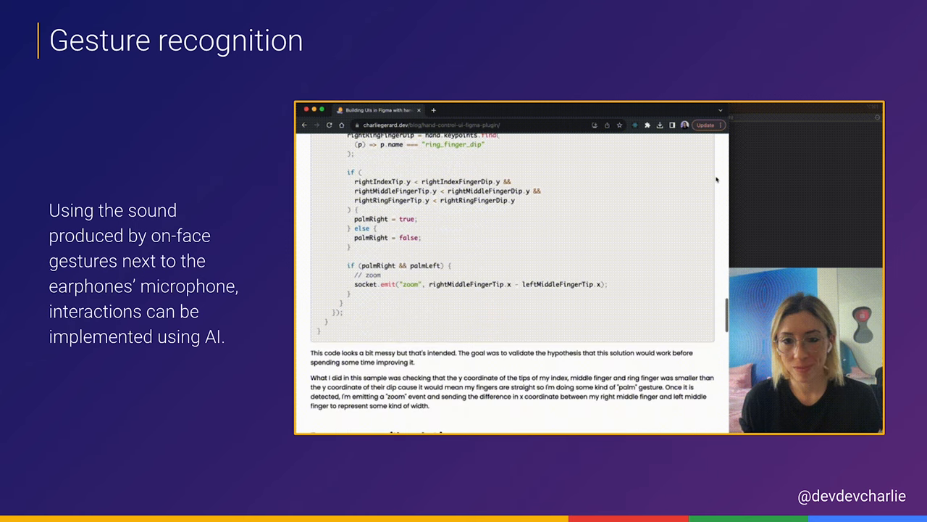
{"action": "key", "text": "Right"}
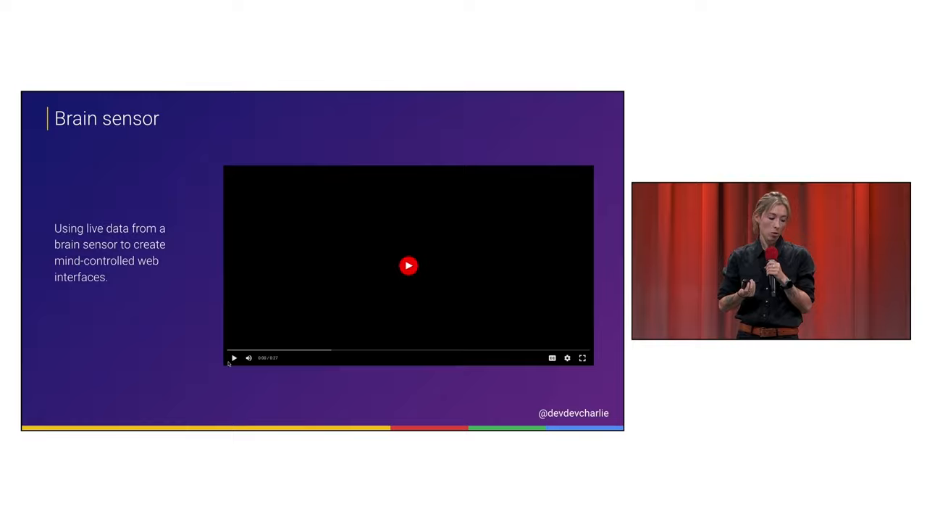
{"action": "left_click", "coordinate": [409, 265]}
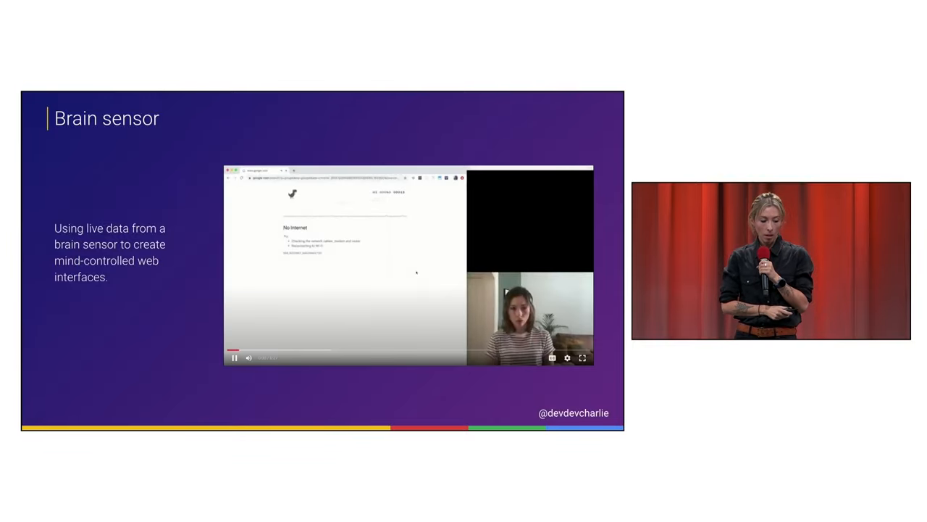